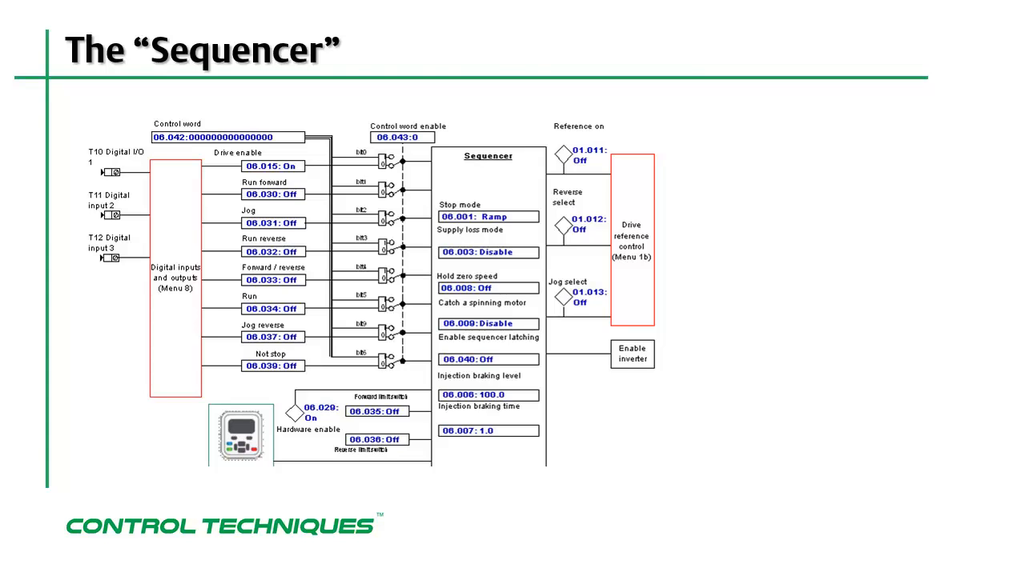
- Show Menu 08 Digital I/O and select 08.007 Digital Input 7 State, confirming it reads off
key("Right")
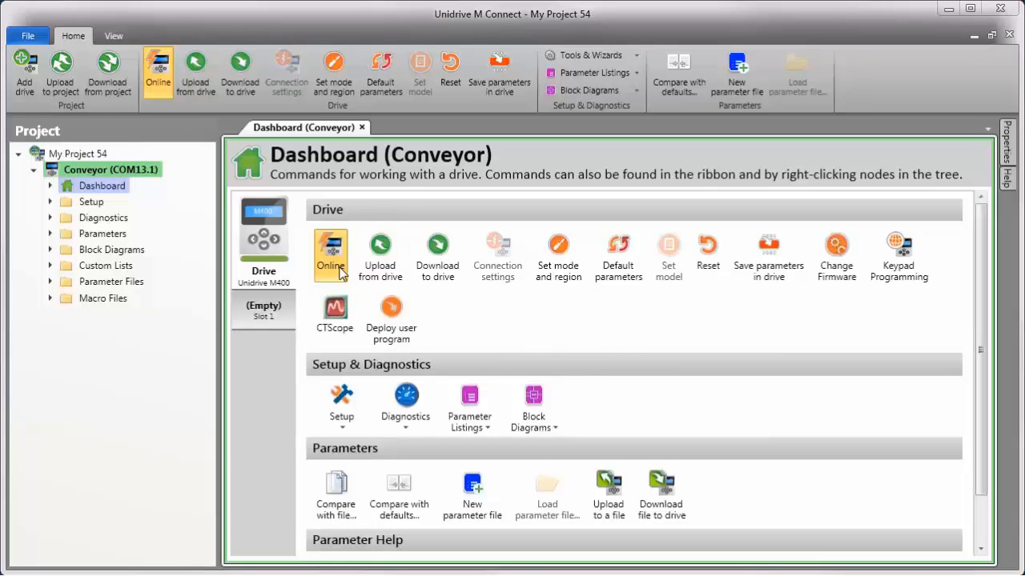
mouse_move(461, 307)
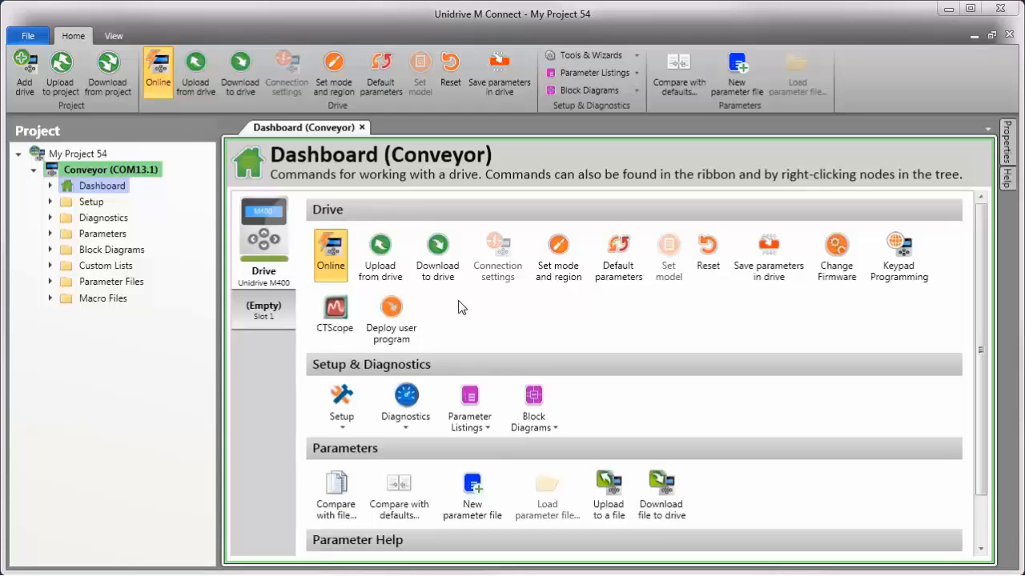
mouse_move(445, 303)
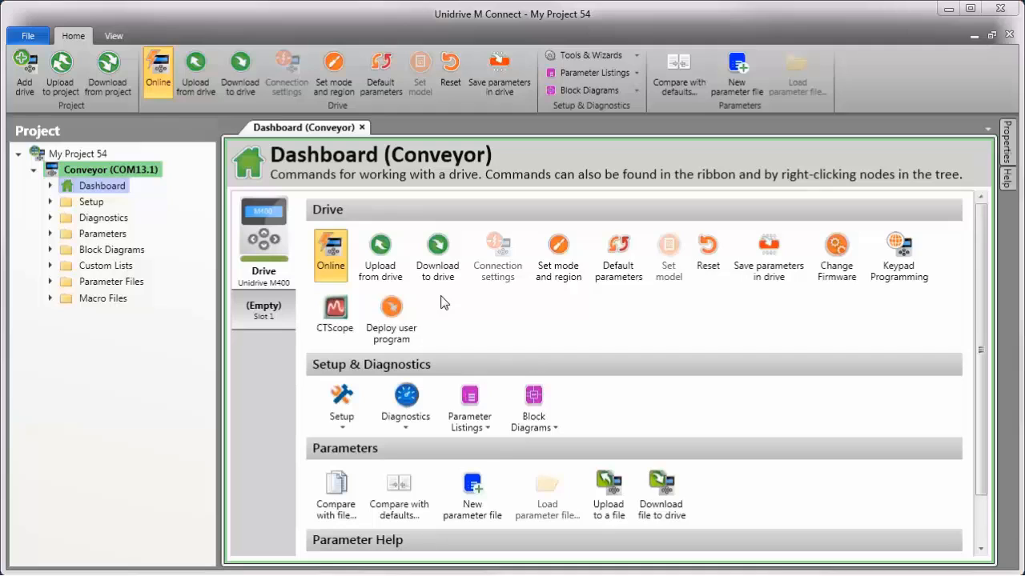
mouse_move(176, 400)
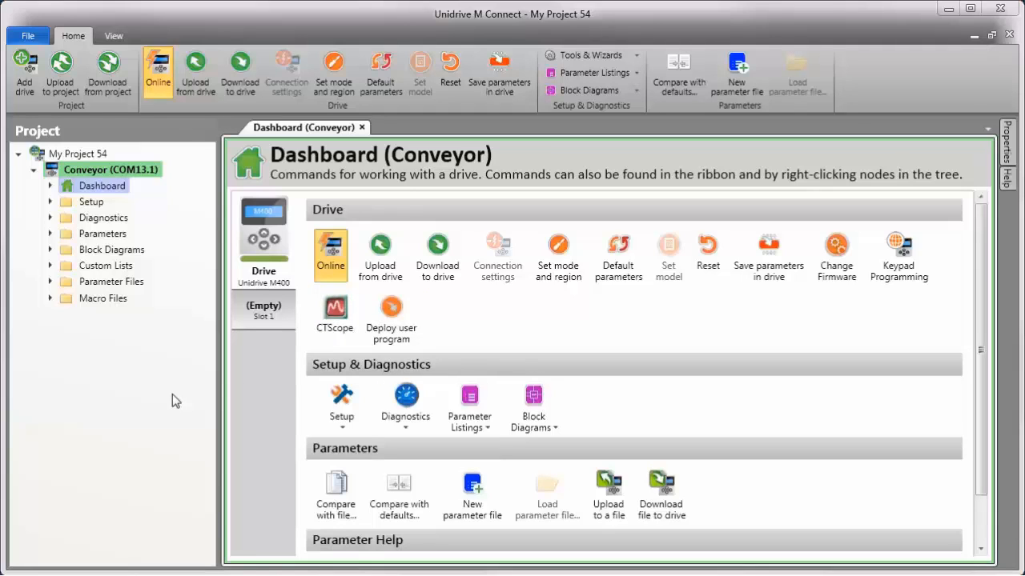
mouse_move(164, 399)
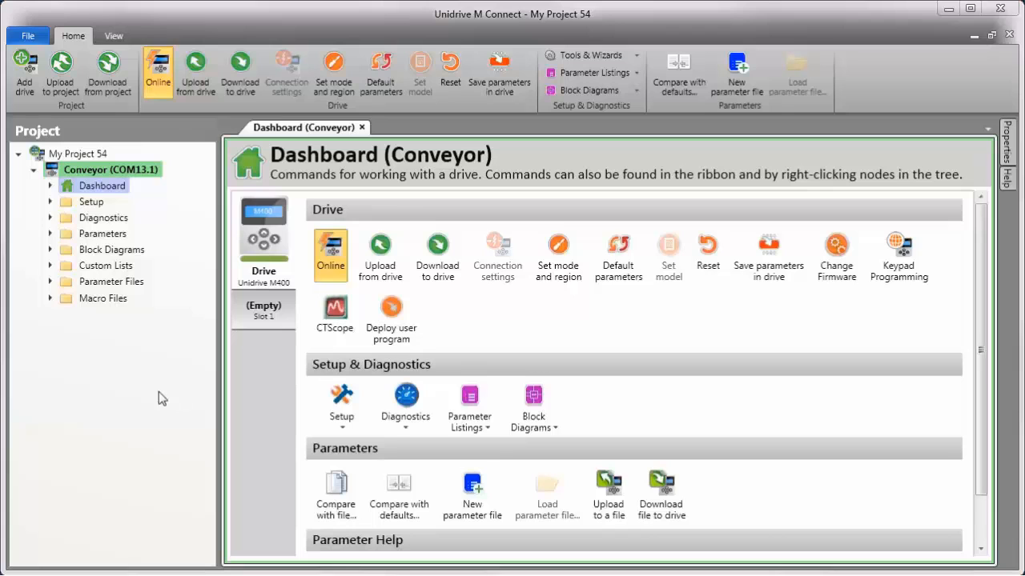
left_click(50, 234)
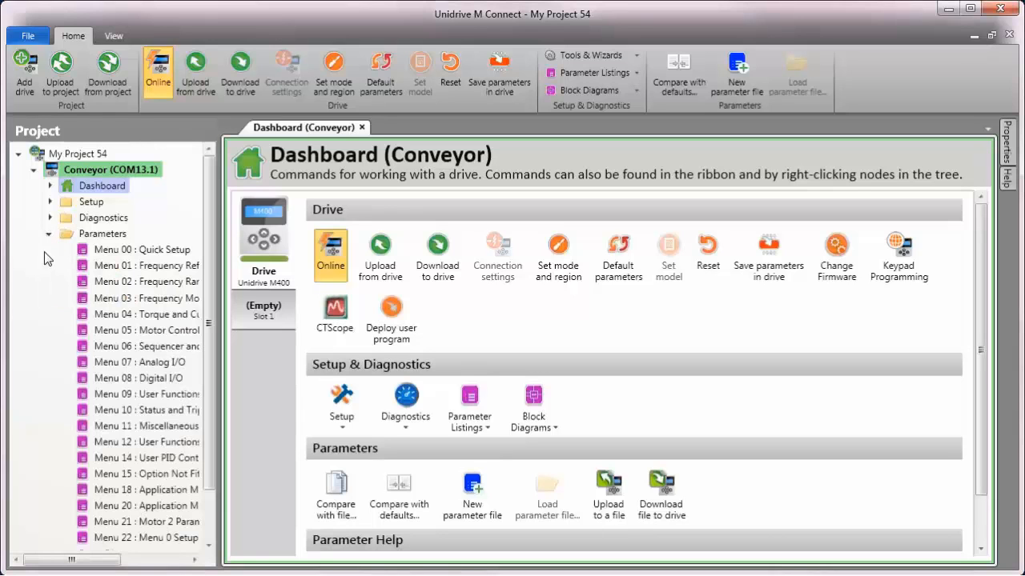
left_click(138, 377)
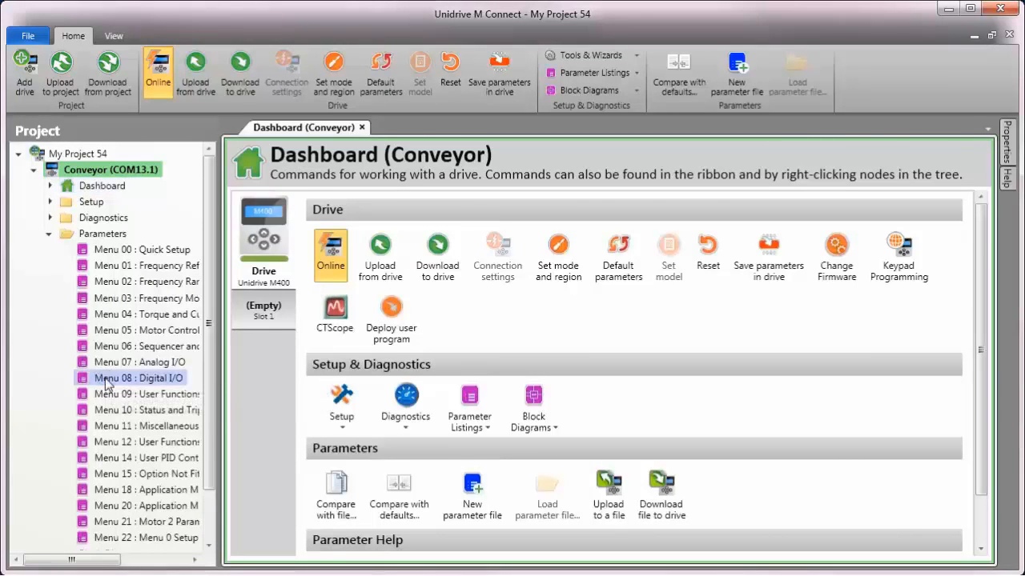
double_click(137, 377)
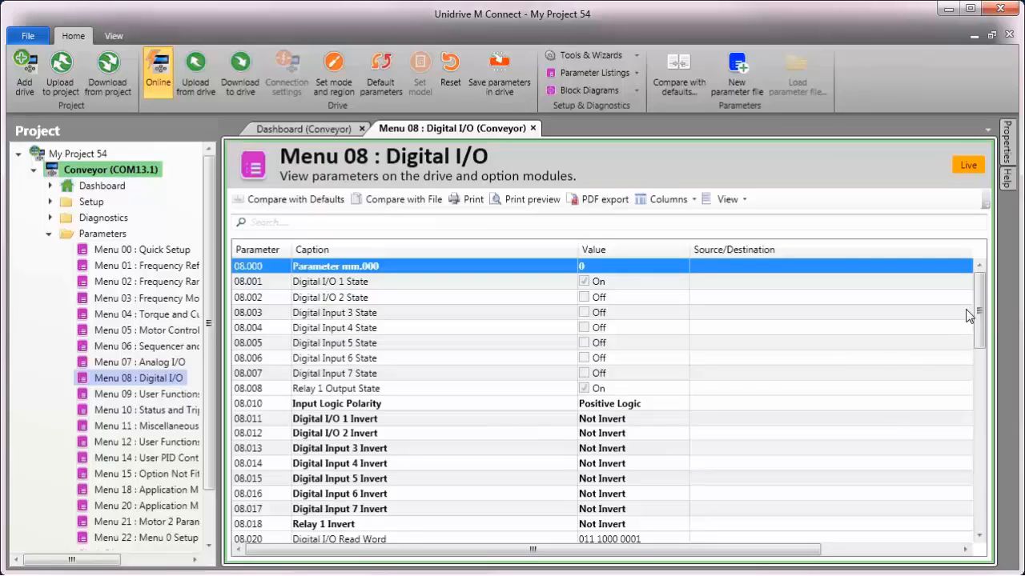
mouse_move(723, 322)
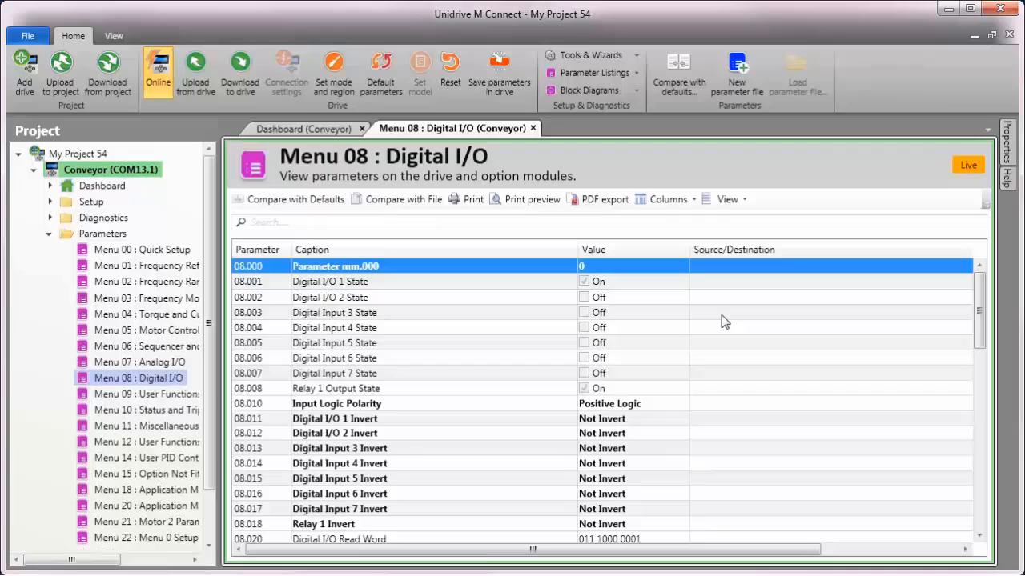
mouse_move(243, 317)
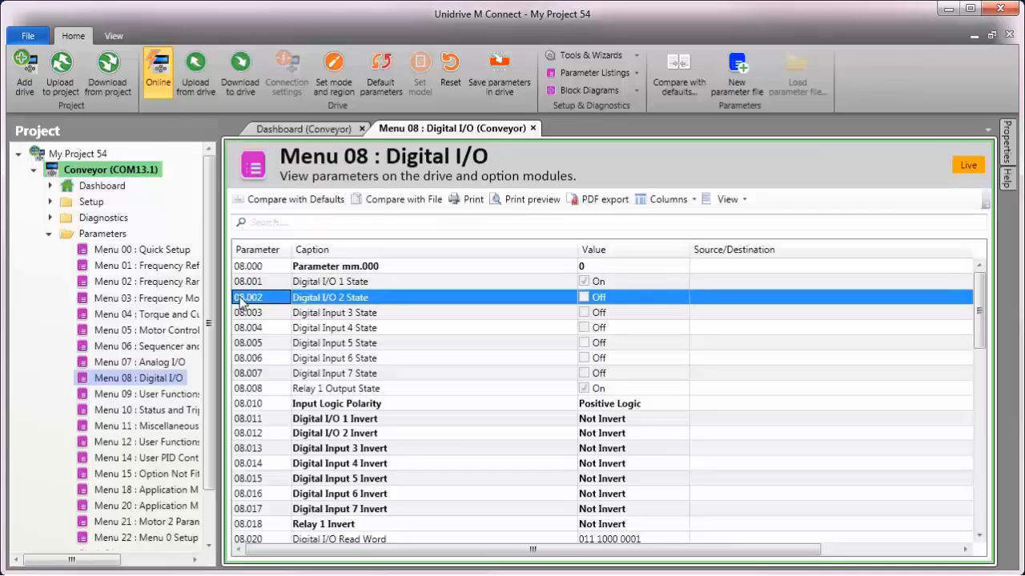
left_click(333, 373)
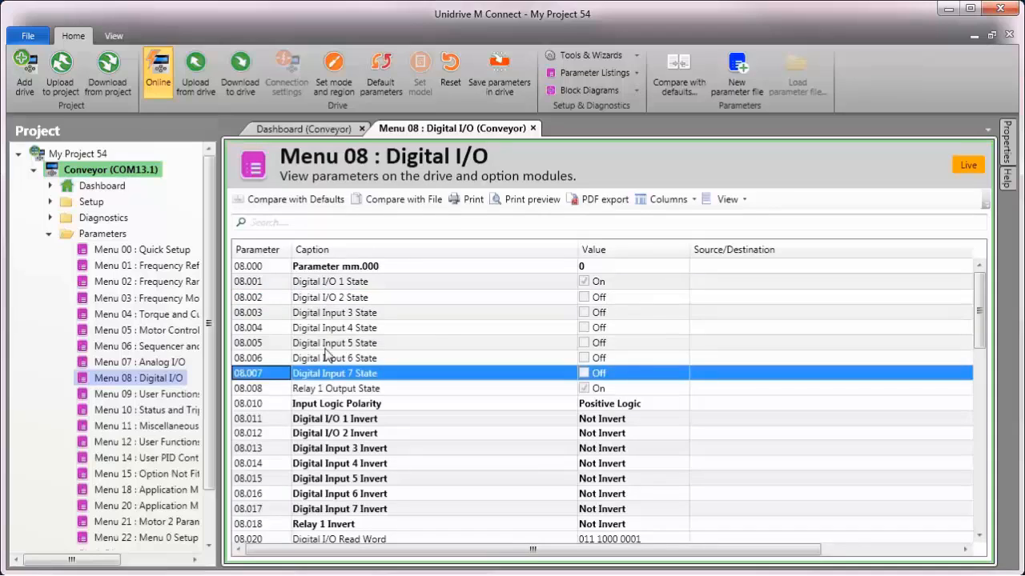
mouse_move(451, 334)
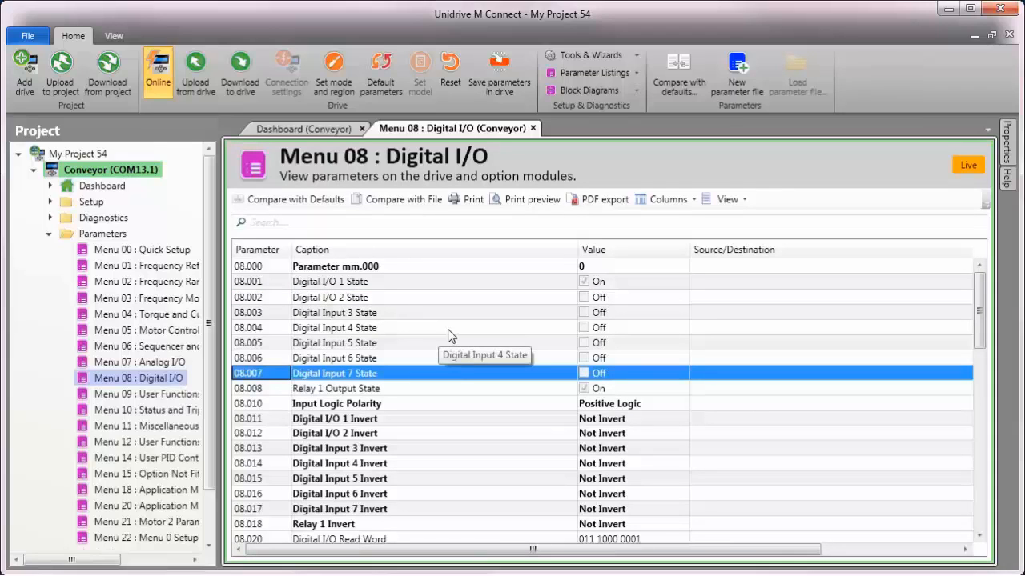
mouse_move(550, 304)
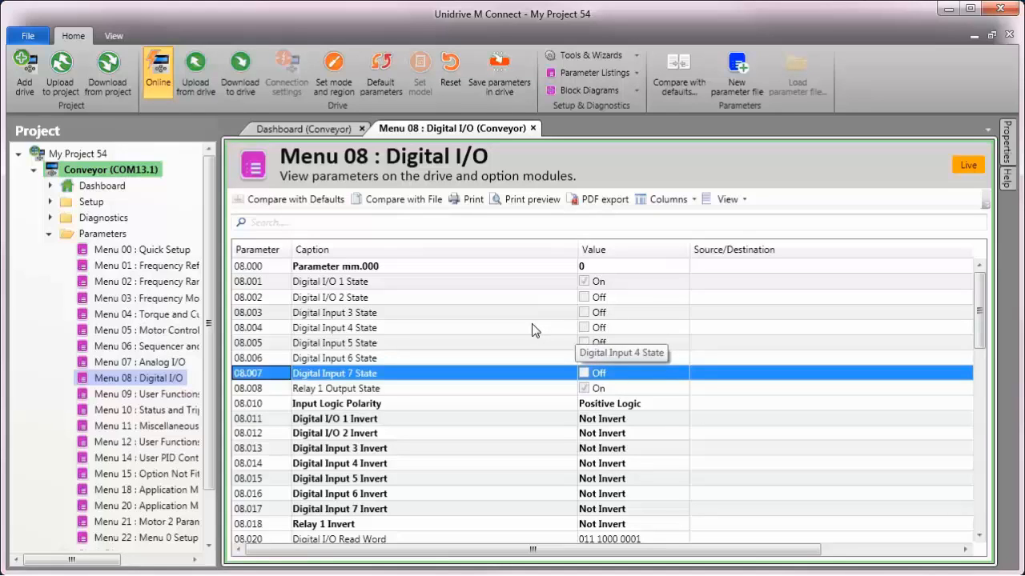
mouse_move(548, 400)
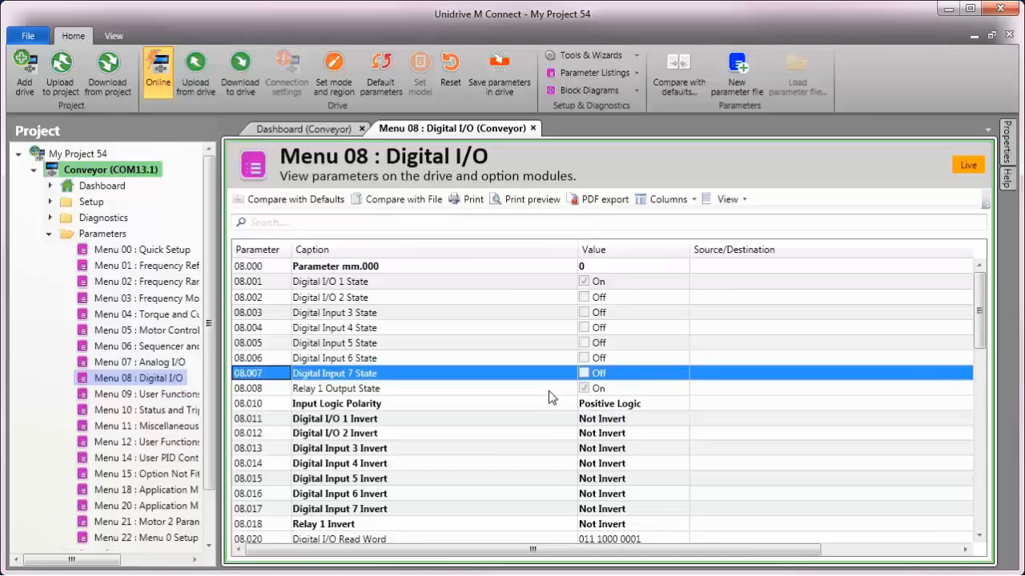
mouse_move(153, 354)
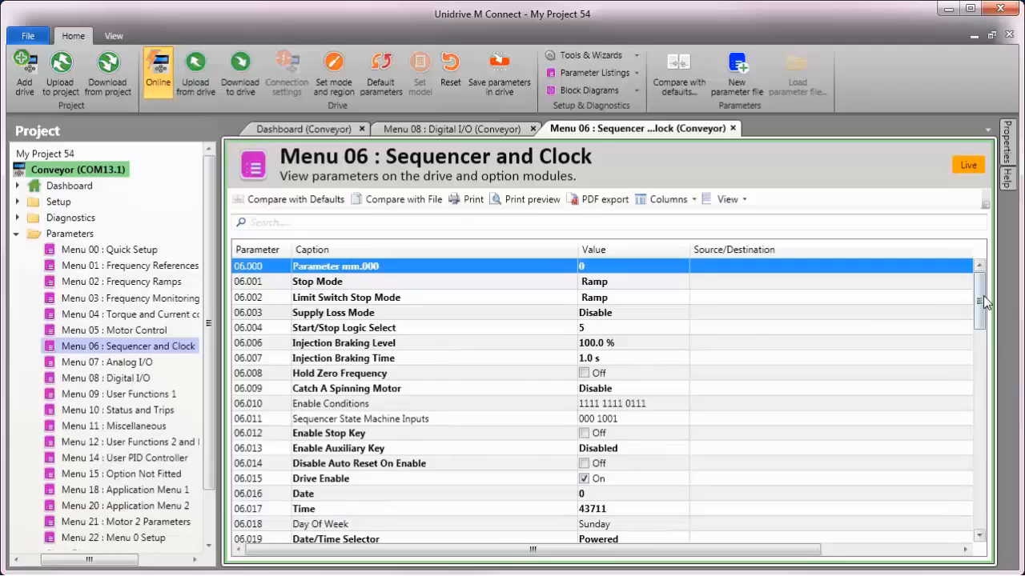
- Locate 06.030 Run Forward and then 06.039 Not Stop in Menu 06 Sequencer and Clock
scroll("down", 3)
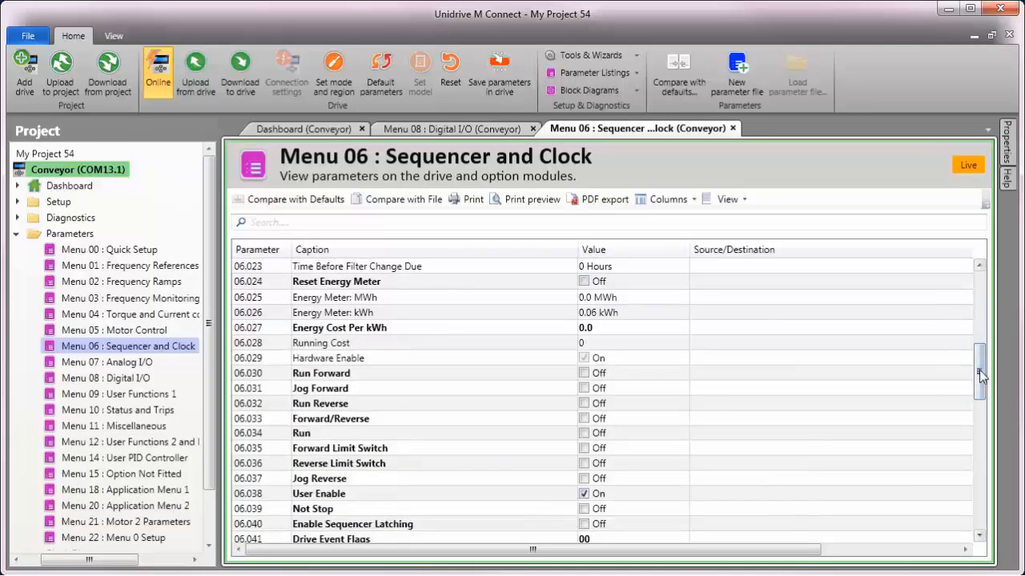
left_click(320, 373)
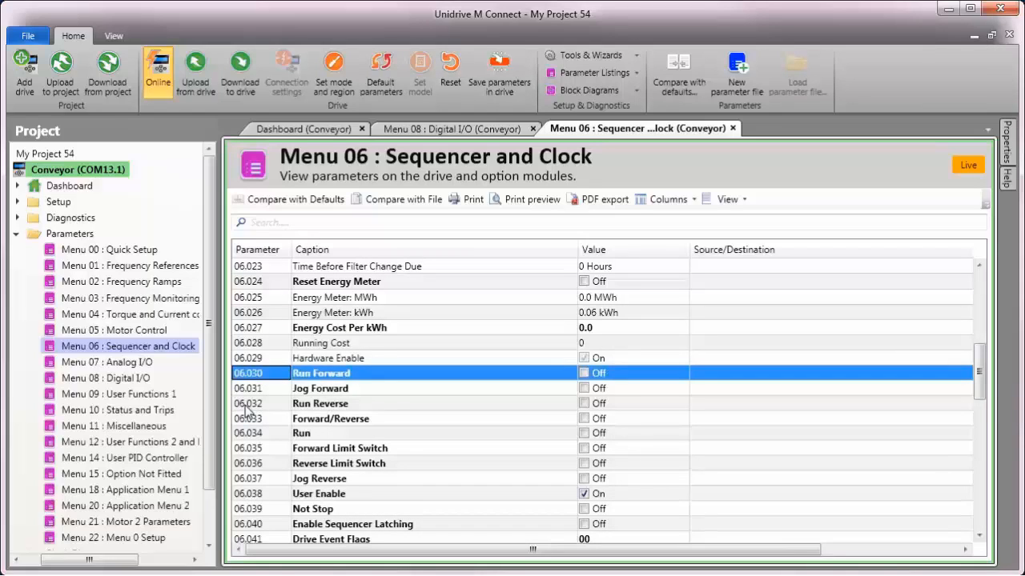
left_click(313, 509)
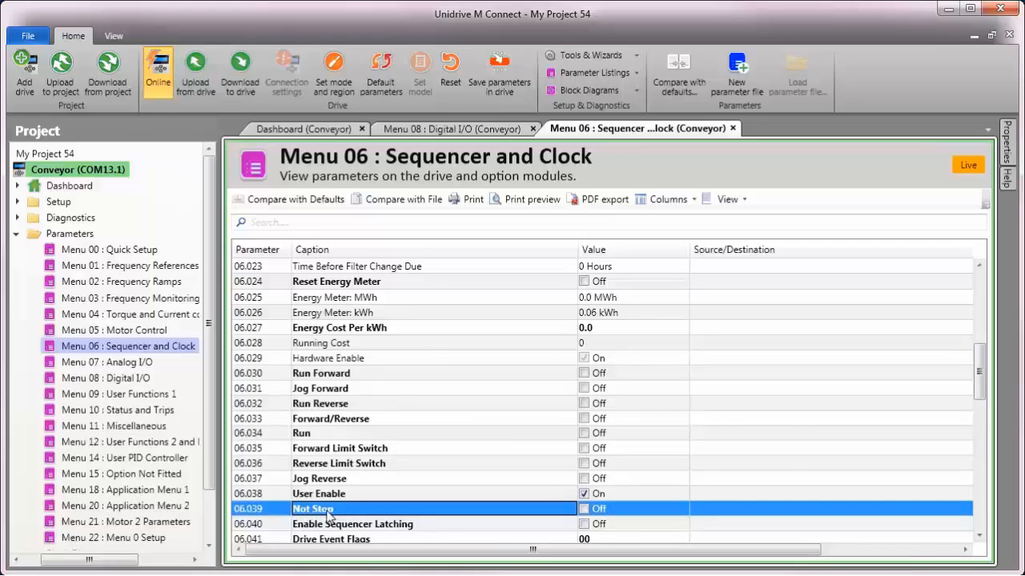
mouse_move(307, 519)
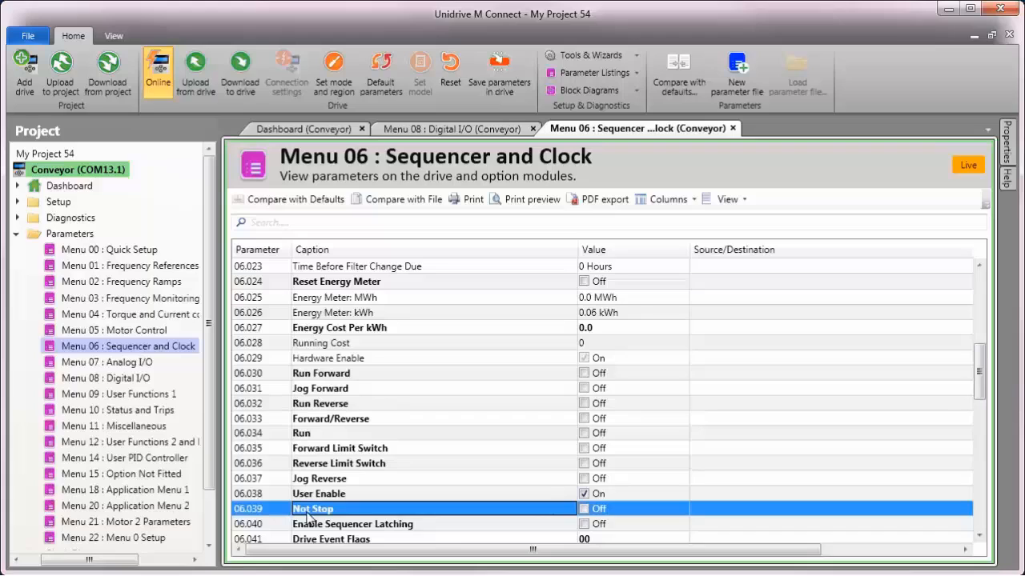
mouse_move(552, 170)
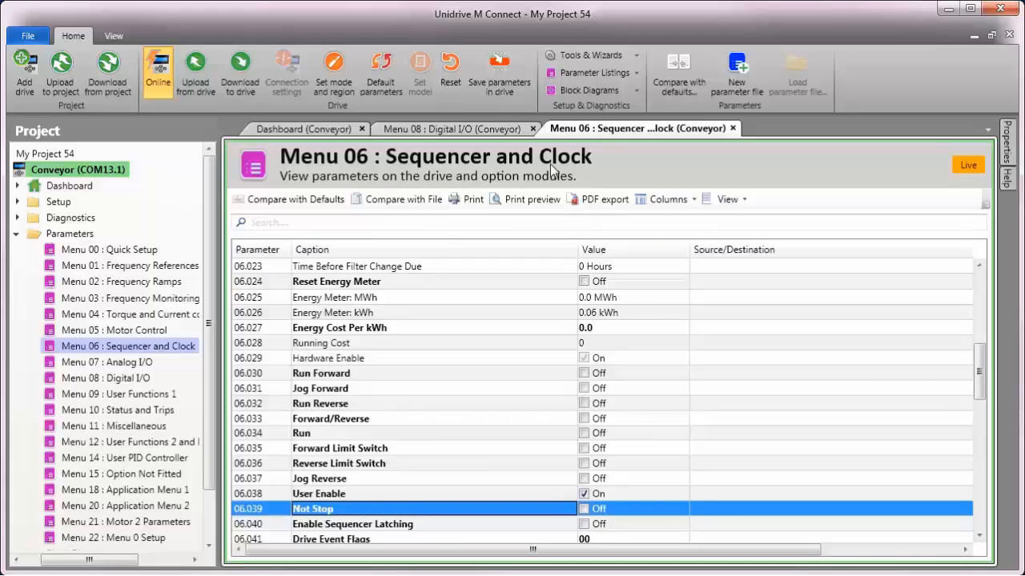
mouse_move(599, 168)
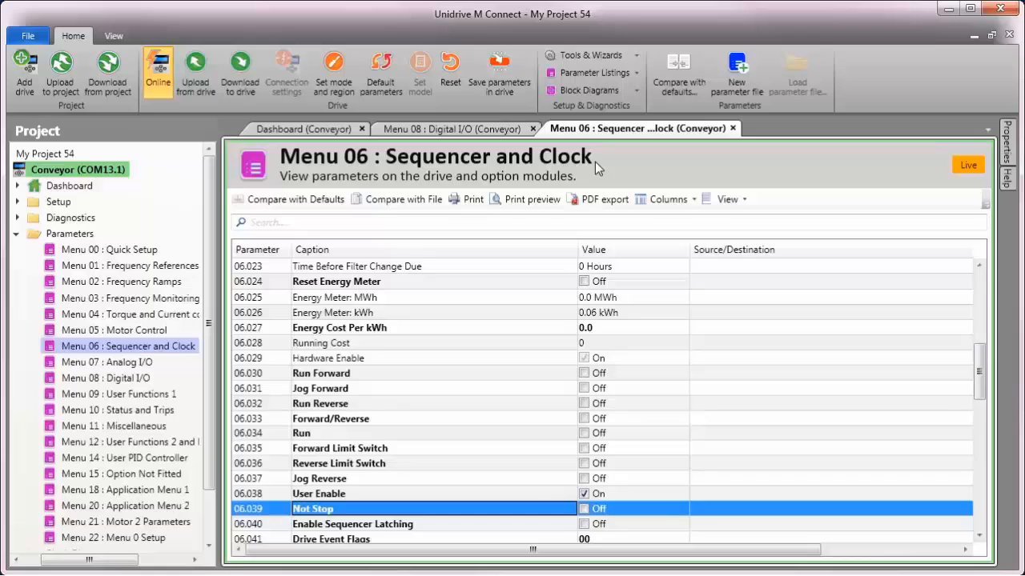
mouse_move(573, 170)
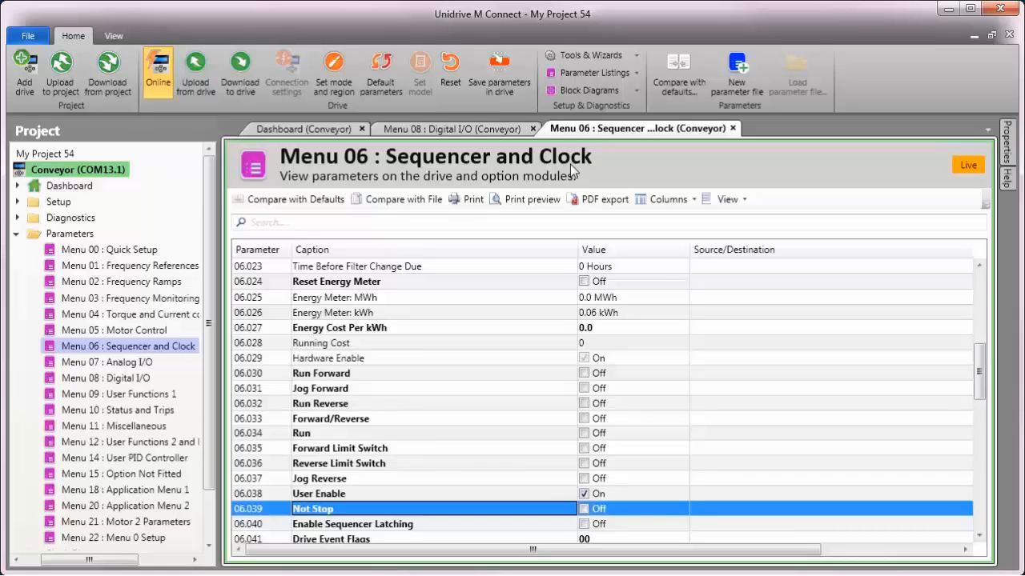
left_click(452, 128)
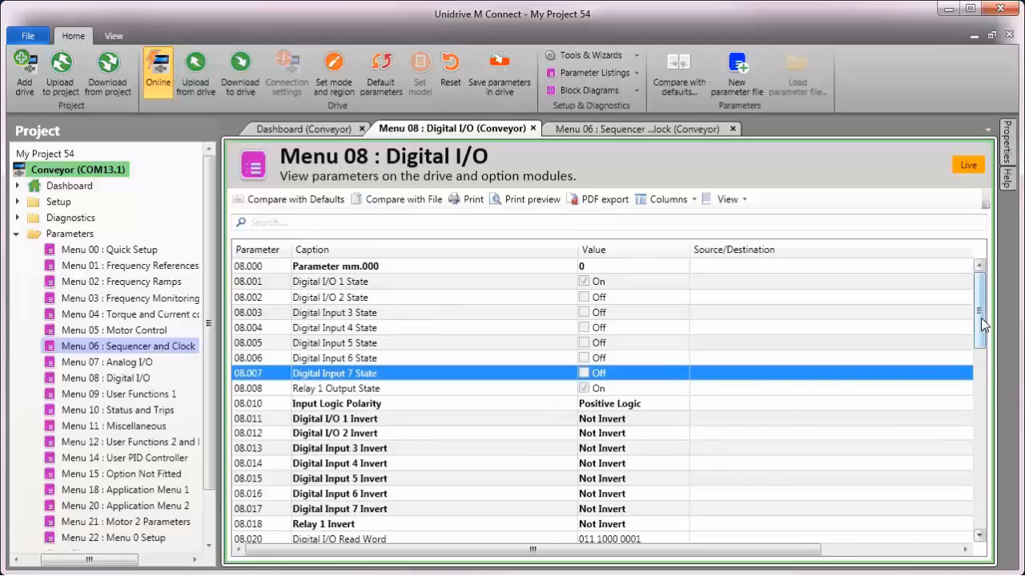
scroll("down", 3)
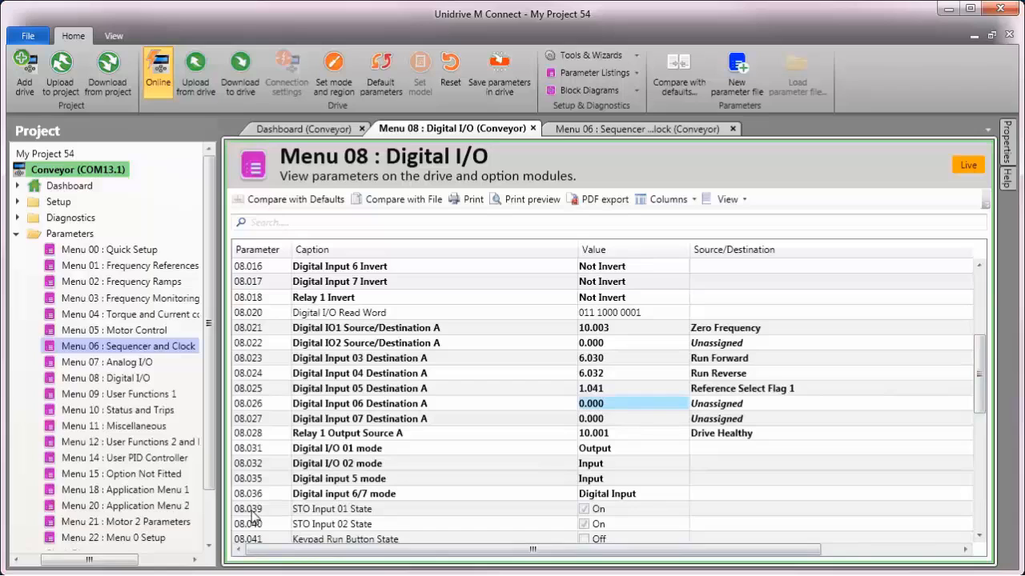
left_click(360, 417)
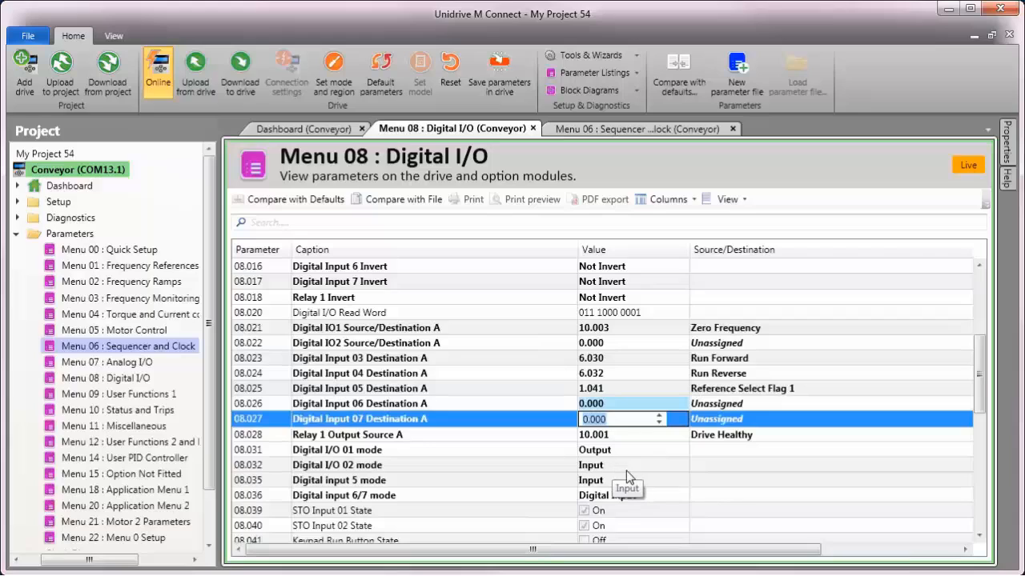
type("6.039")
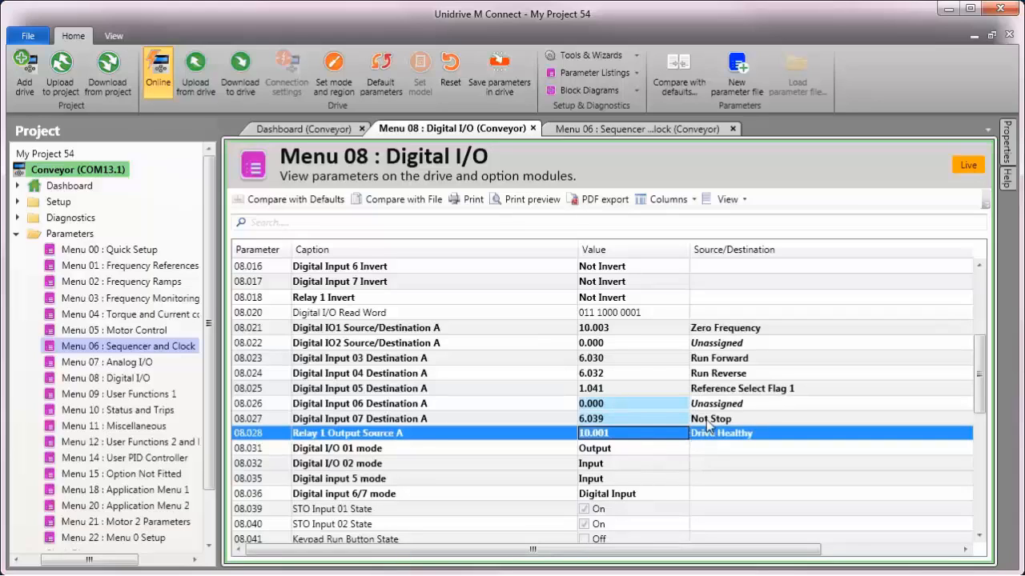
mouse_move(696, 490)
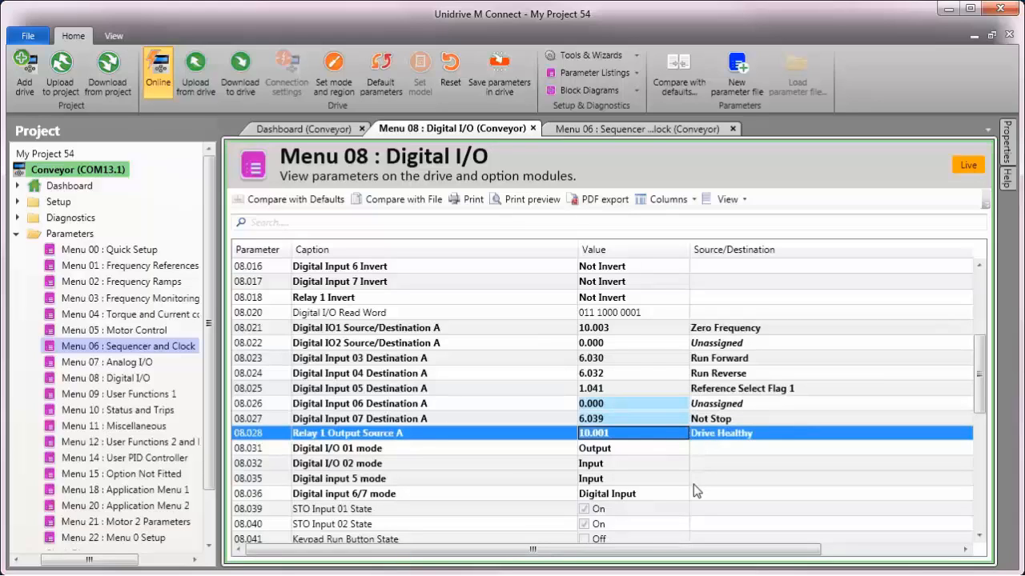
mouse_move(703, 470)
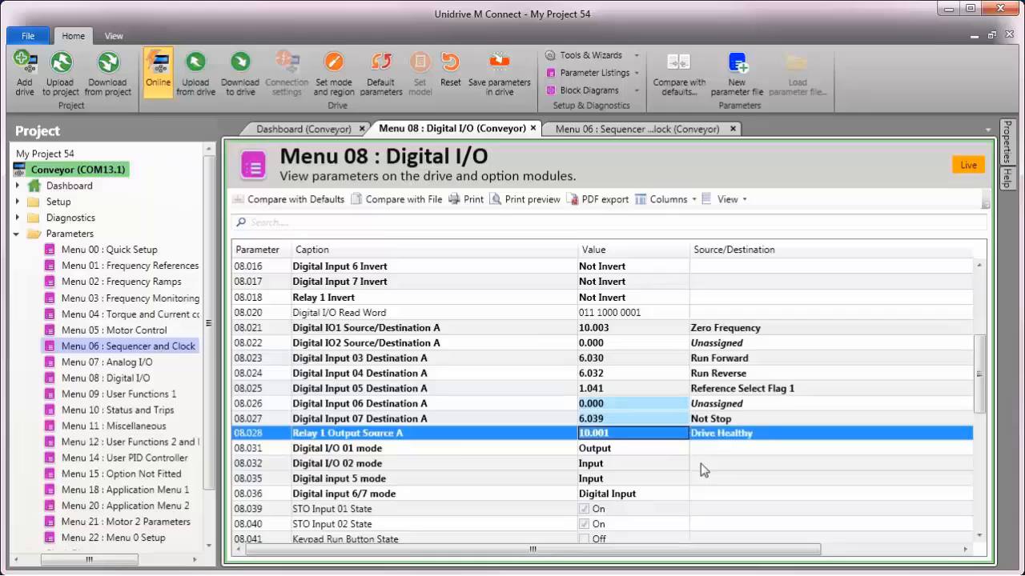
mouse_move(668, 199)
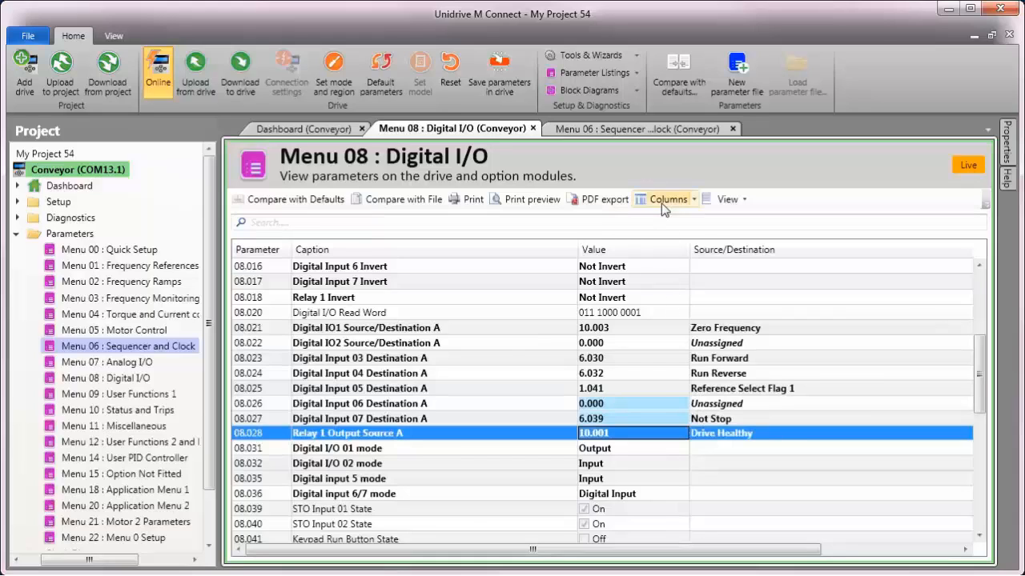
mouse_move(669, 199)
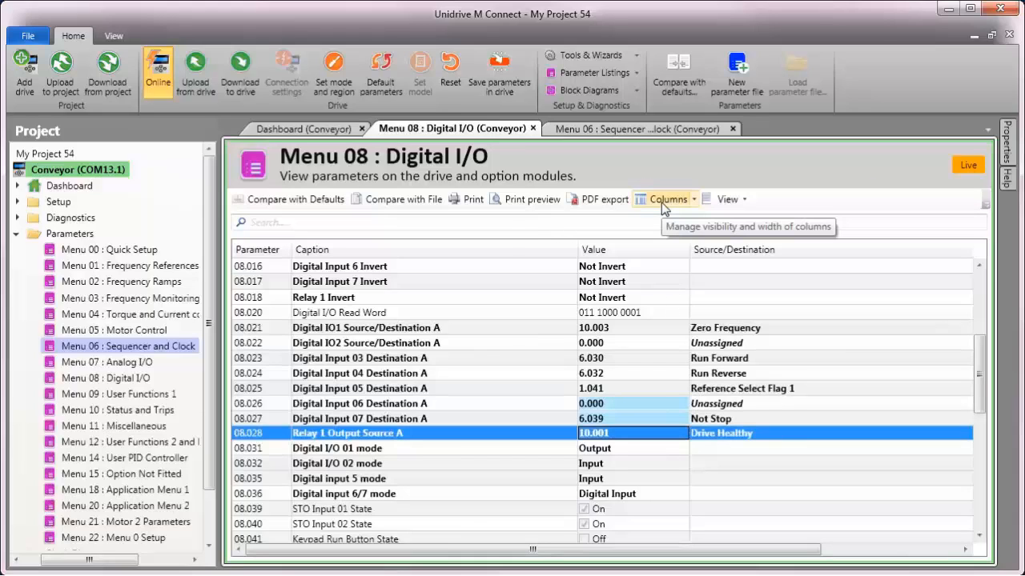
mouse_move(669, 179)
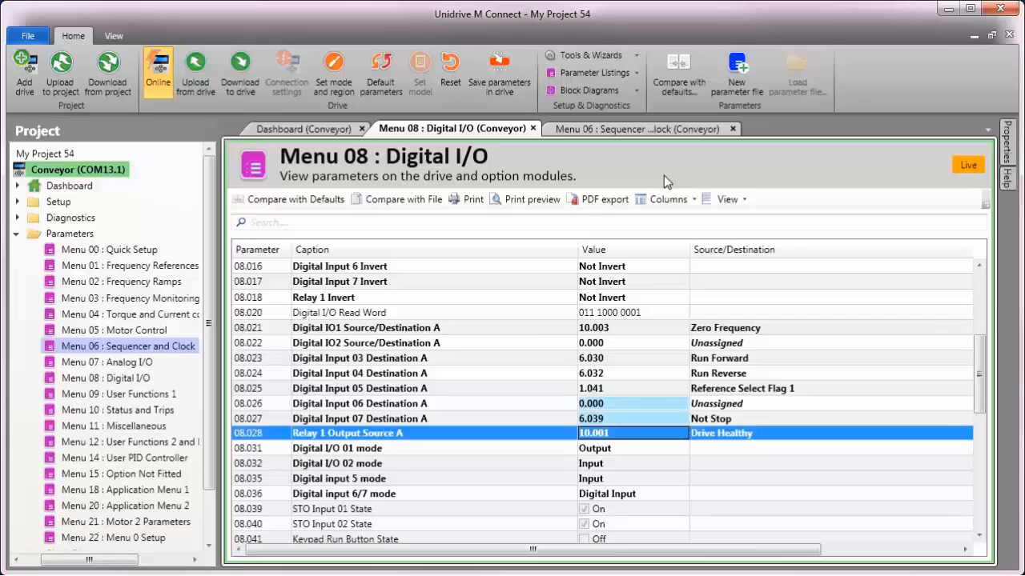
- Set 06.040 Enable Sequencer Latching to On in Menu 06 Sequencer and Clock
left_click(641, 128)
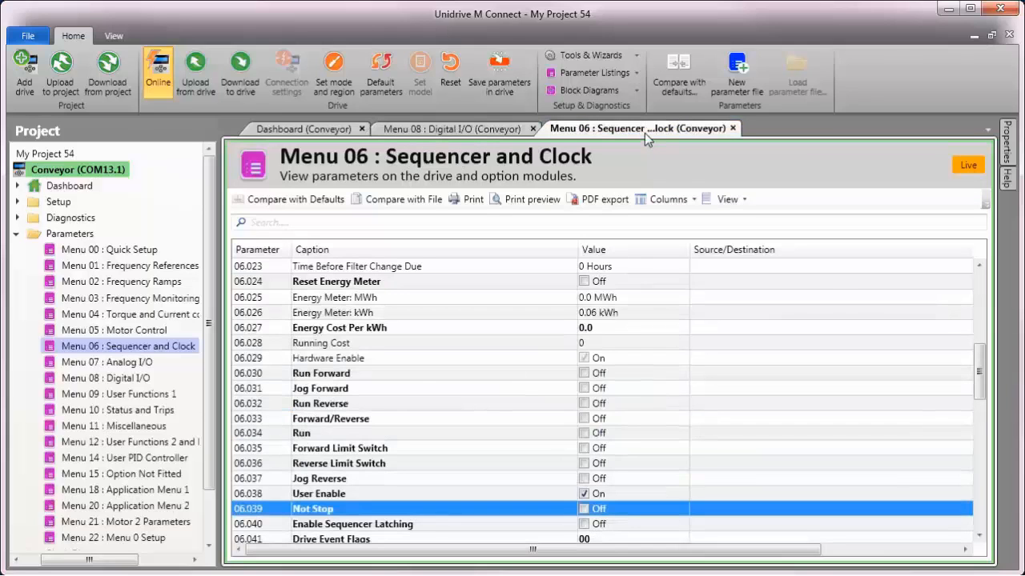
left_click(352, 523)
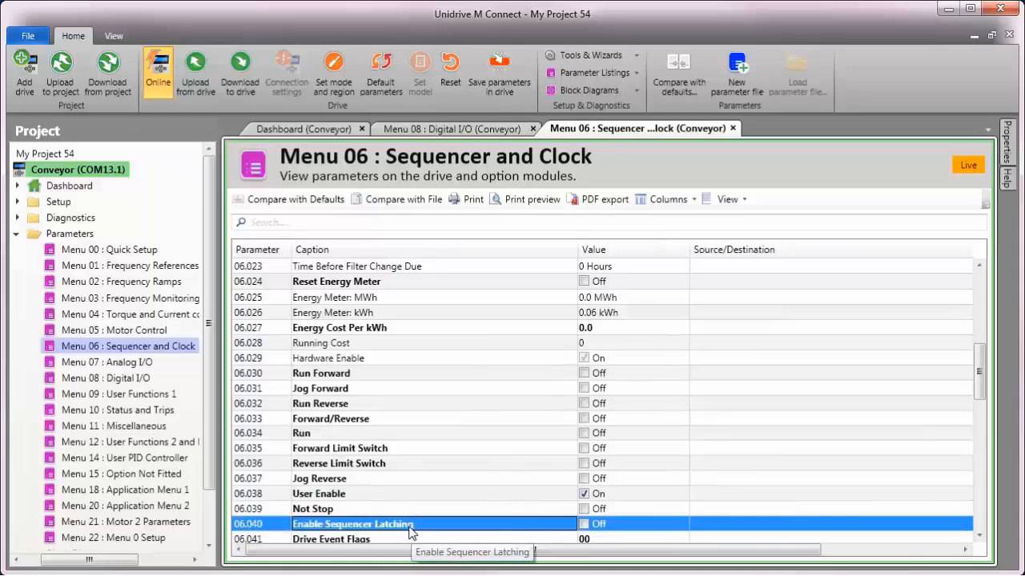
mouse_move(410, 534)
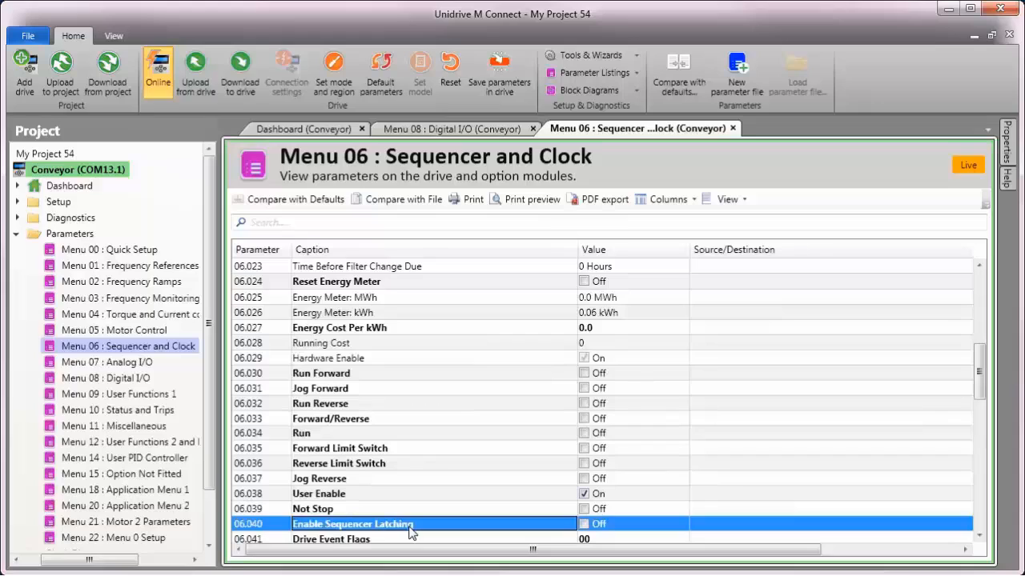
mouse_move(381, 538)
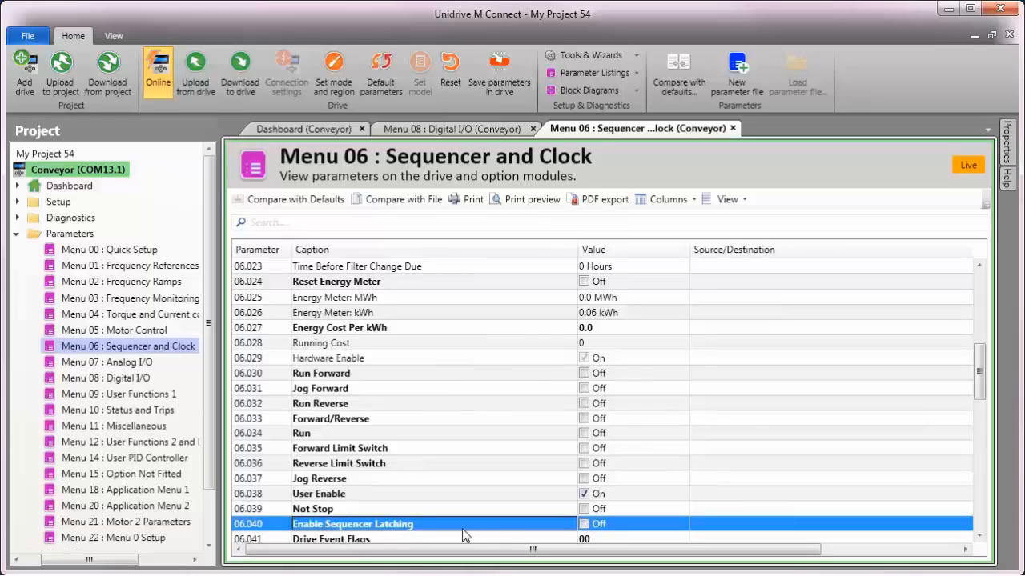
left_click(582, 523)
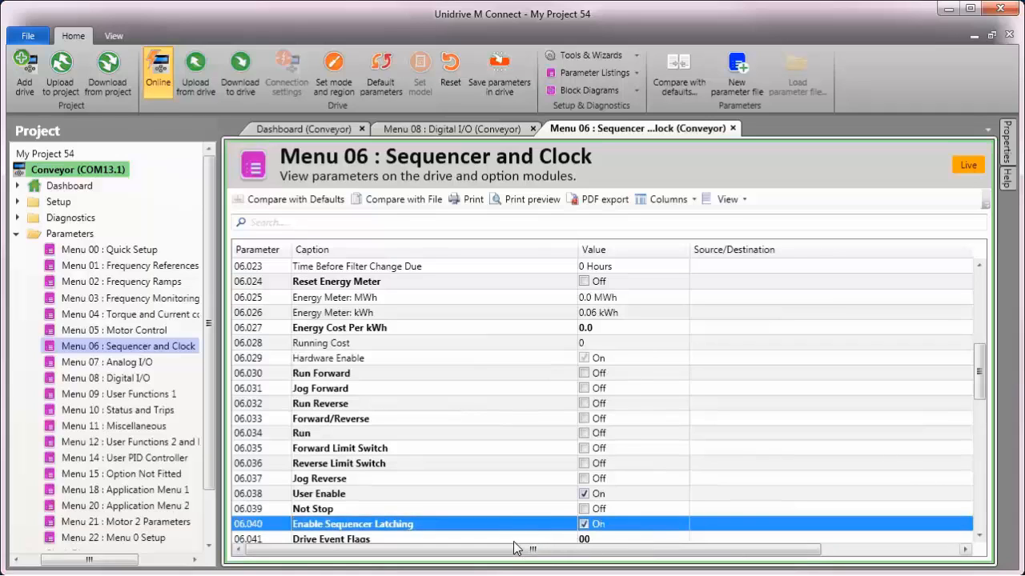
mouse_move(512, 524)
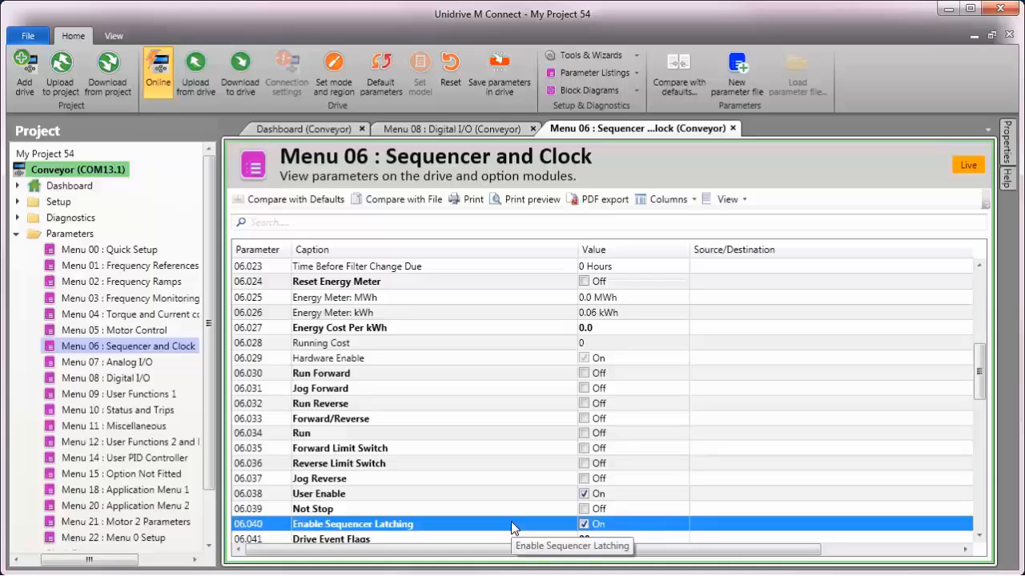
mouse_move(504, 433)
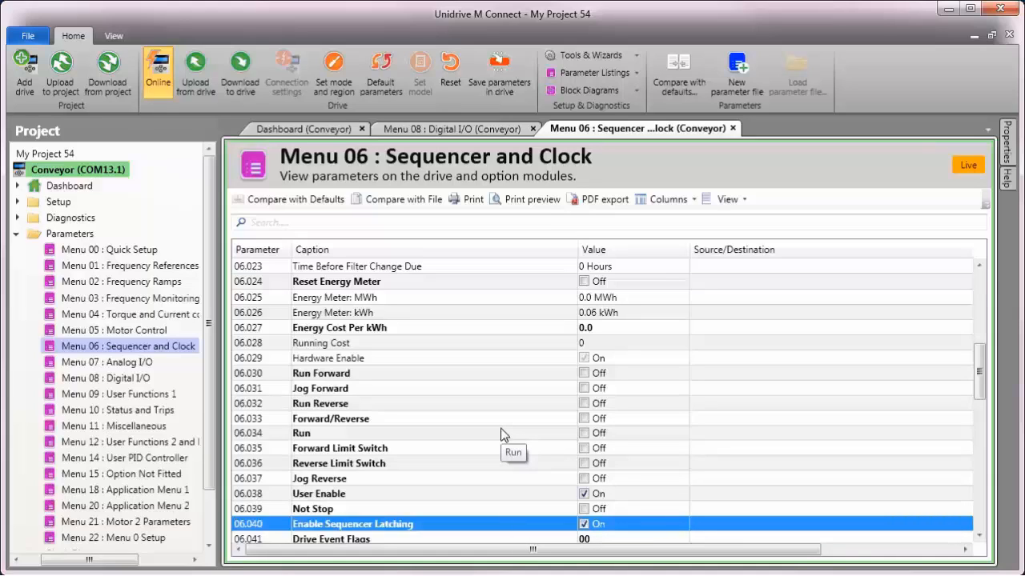
mouse_move(499, 447)
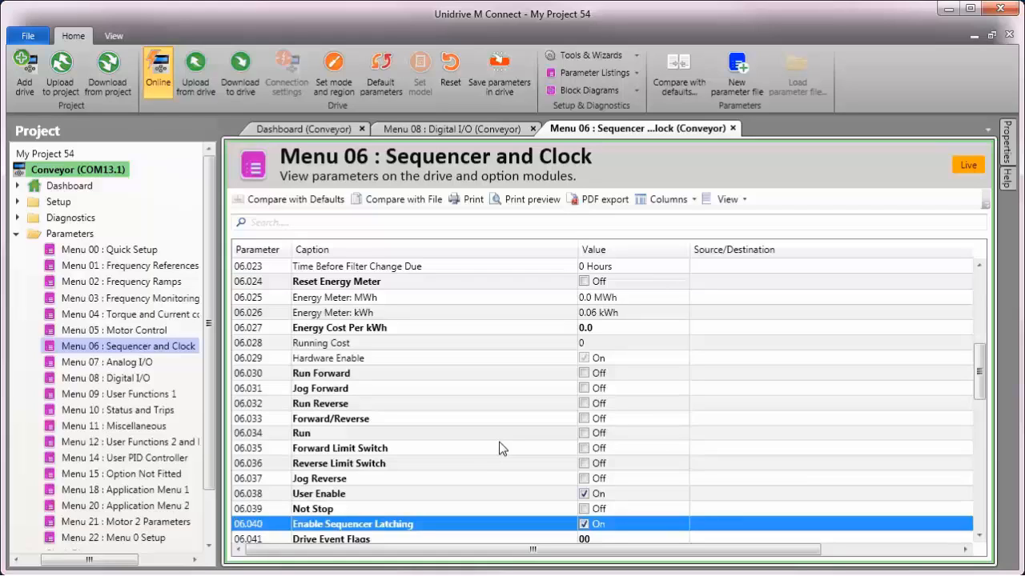
mouse_move(450, 72)
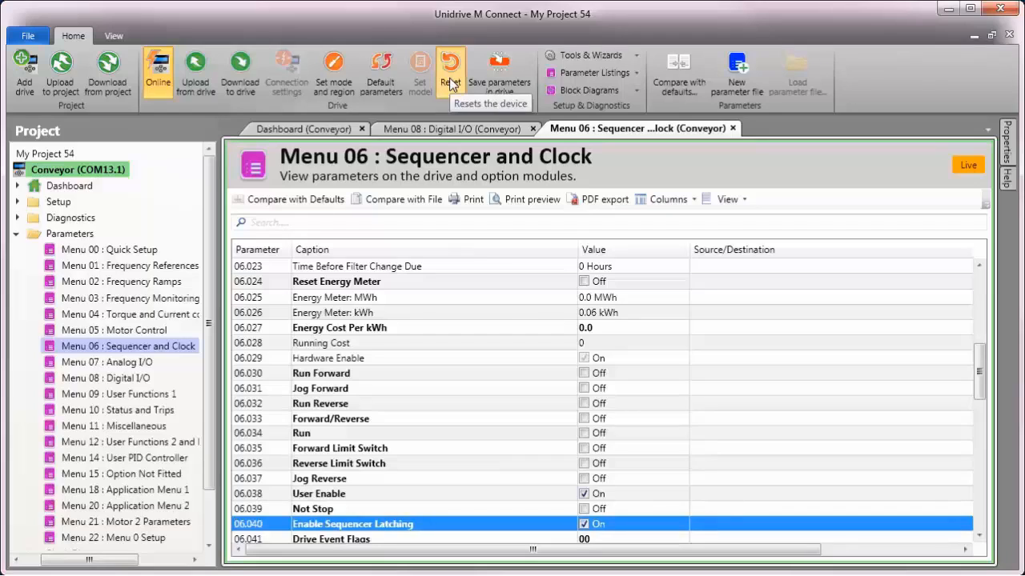
- Reset the drive from the Home ribbon so the sequencer changes take effect
left_click(450, 72)
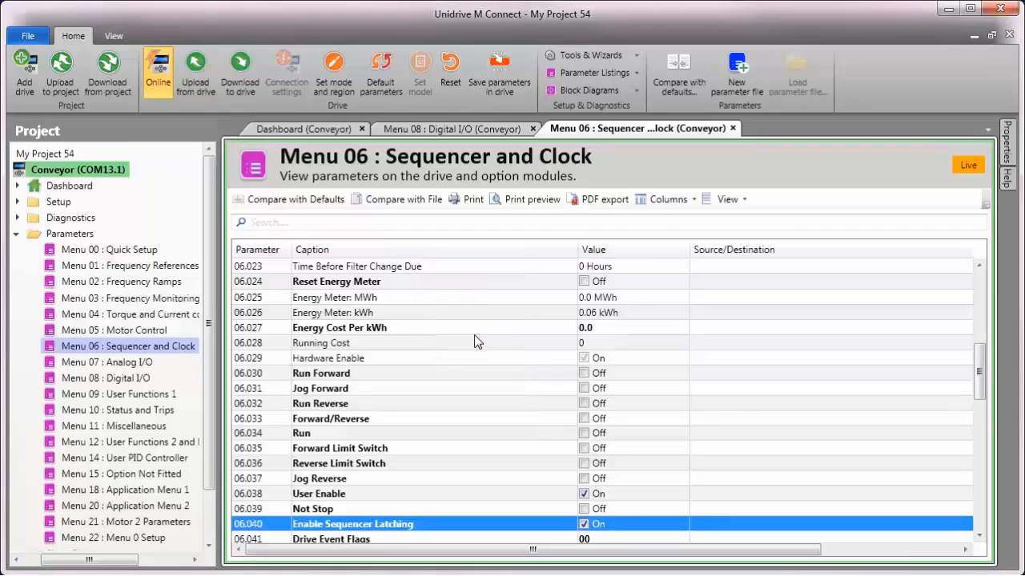
mouse_move(472, 374)
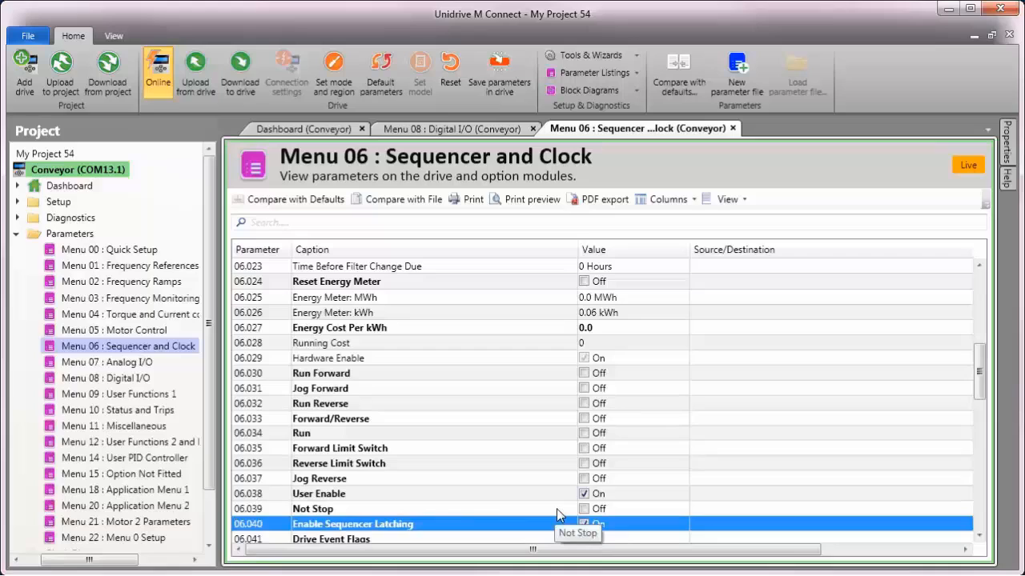
- Watch 06.039 Not Stop and 06.030 Run Forward toggle during the switch test
left_click(582, 509)
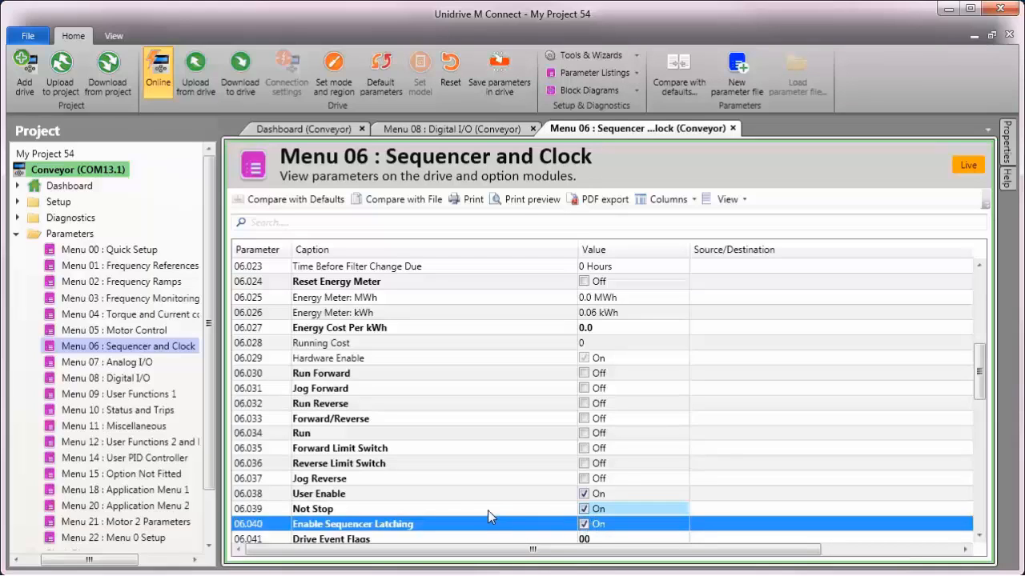
left_click(312, 509)
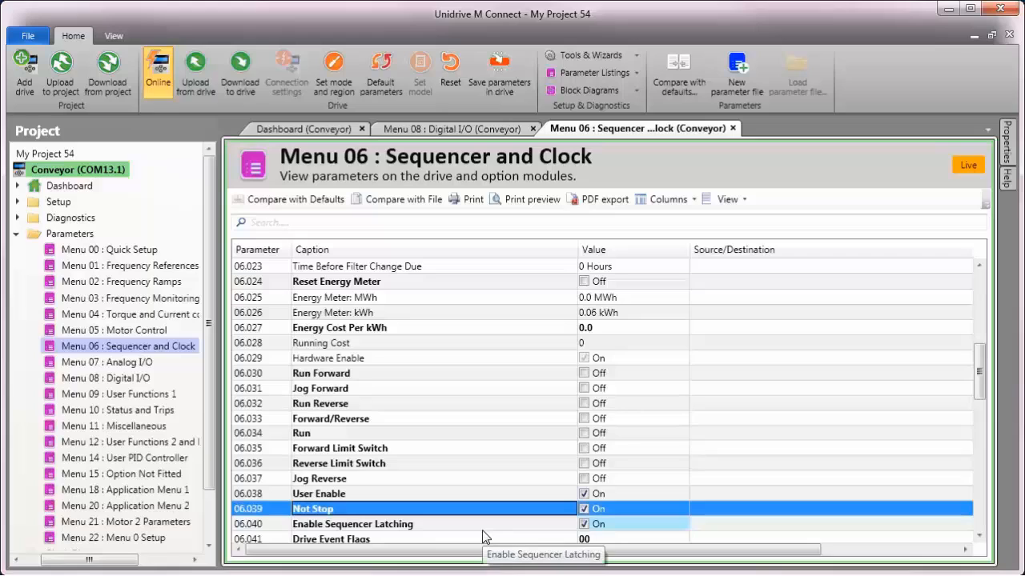
mouse_move(542, 384)
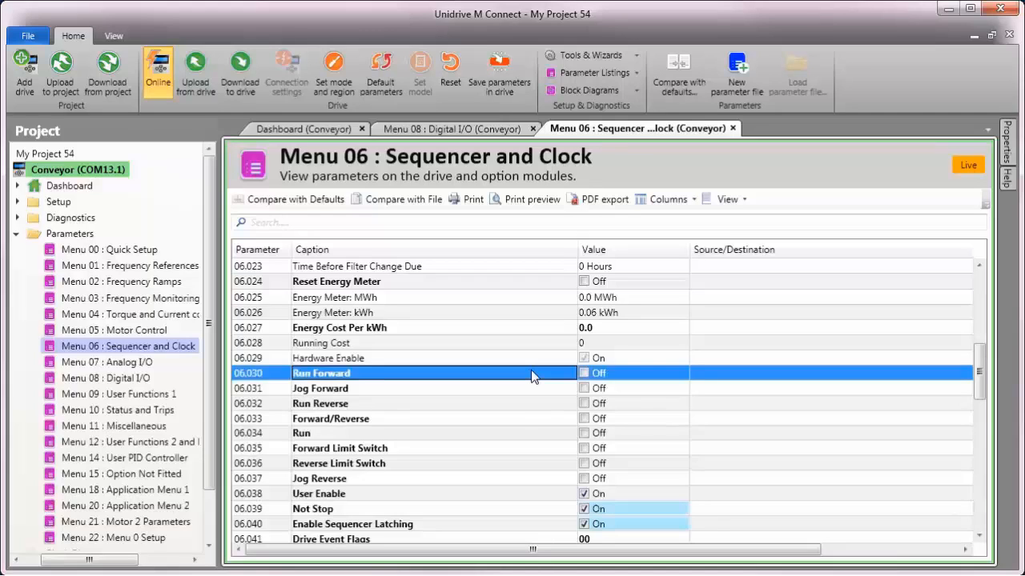
left_click(583, 373)
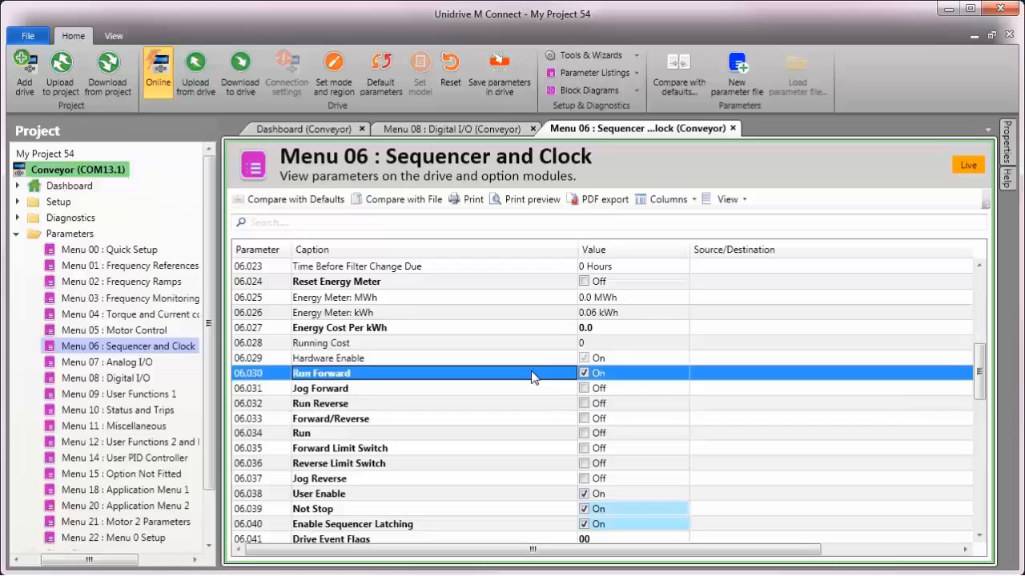
left_click(583, 373)
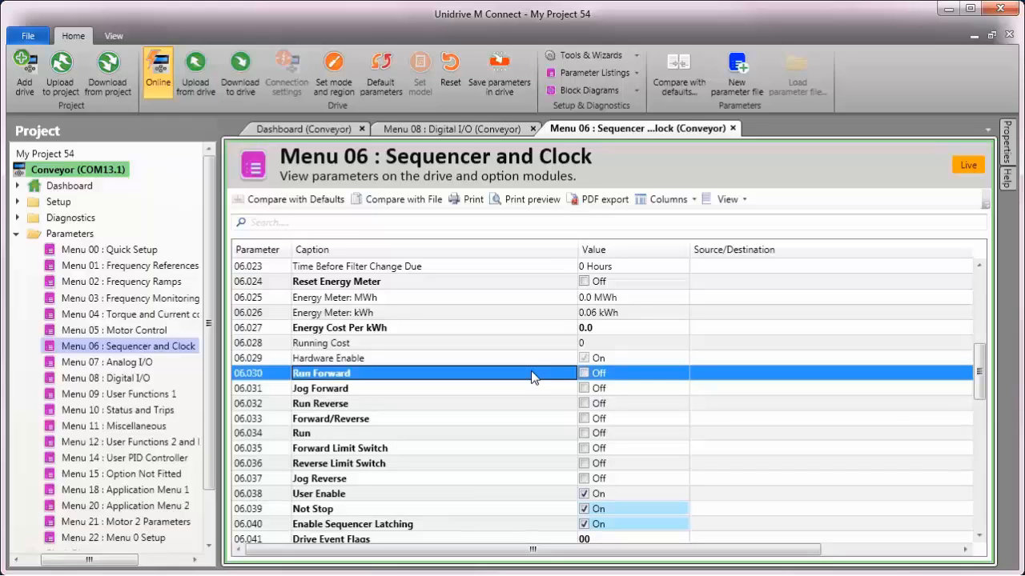
mouse_move(554, 534)
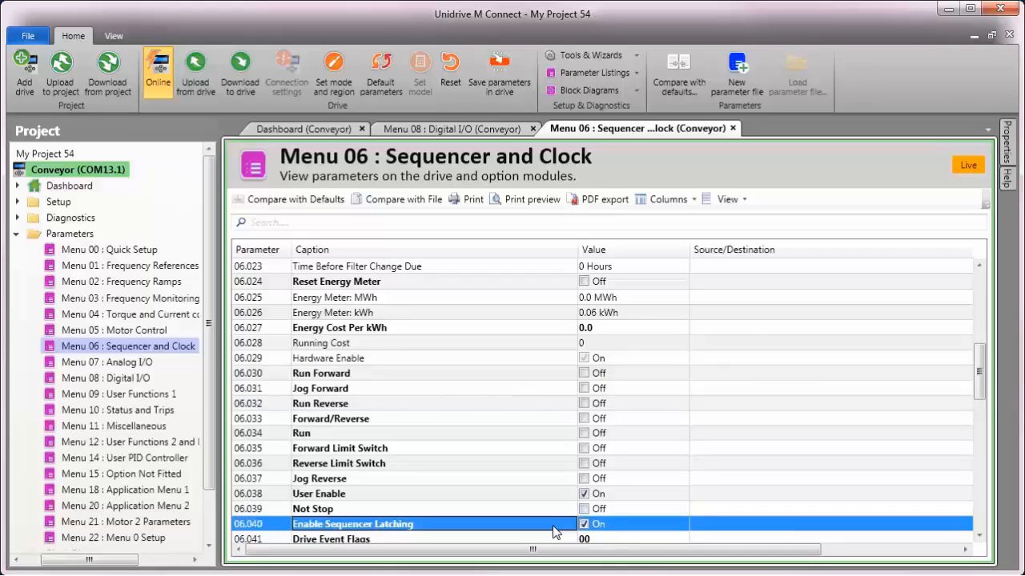
mouse_move(554, 523)
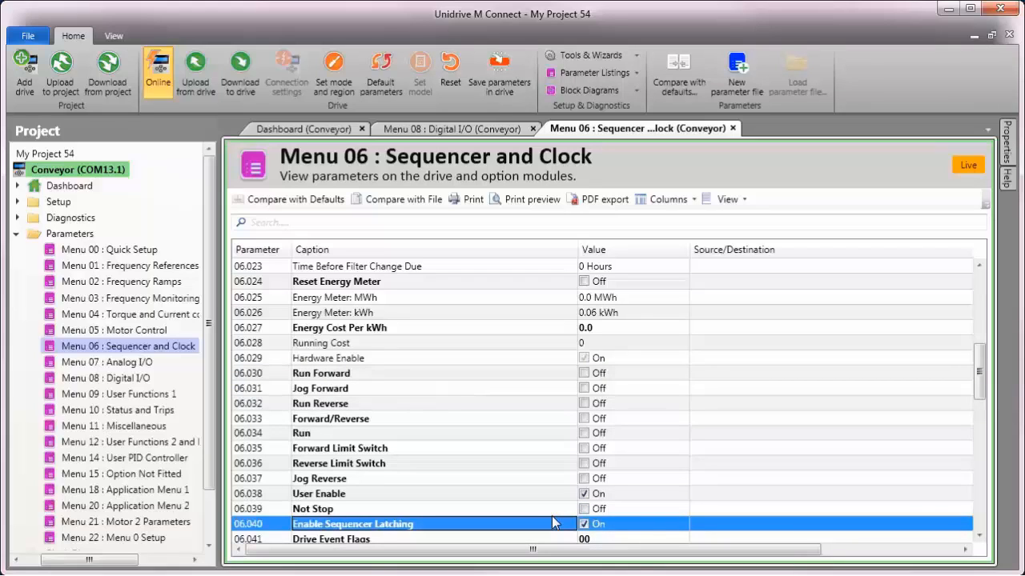
mouse_move(483, 243)
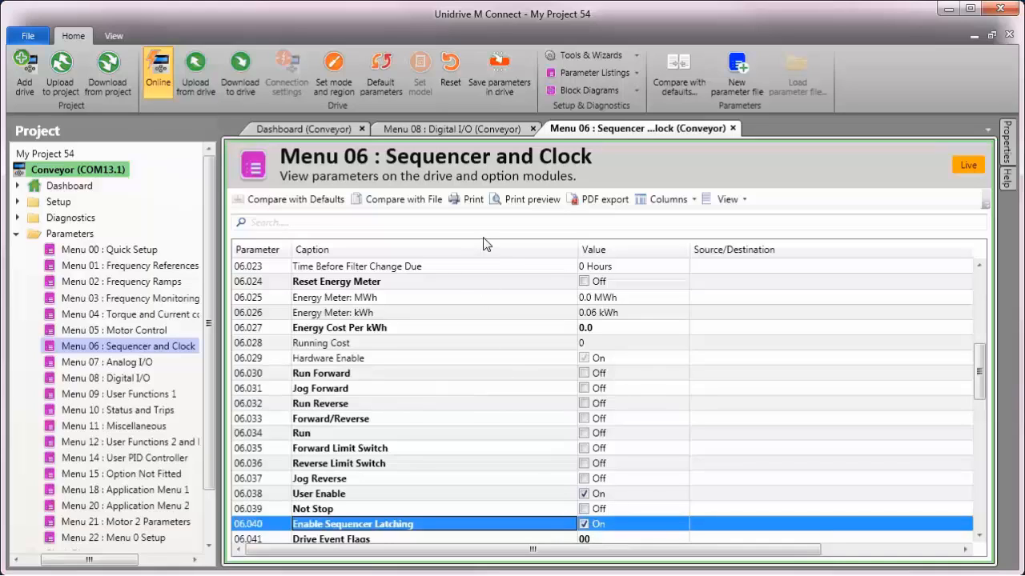
mouse_move(488, 234)
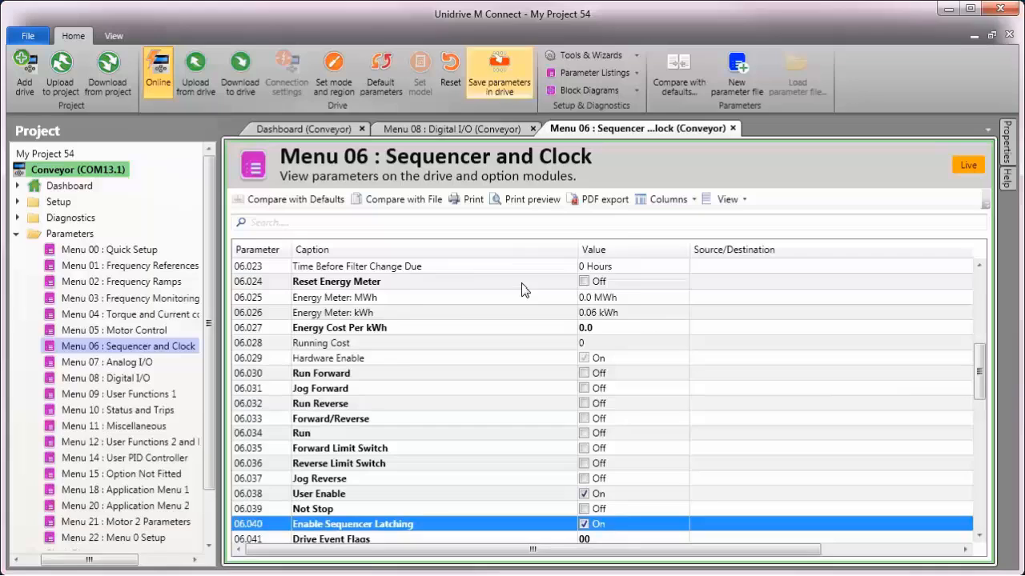
- Save the parameters into the drive
left_click(499, 72)
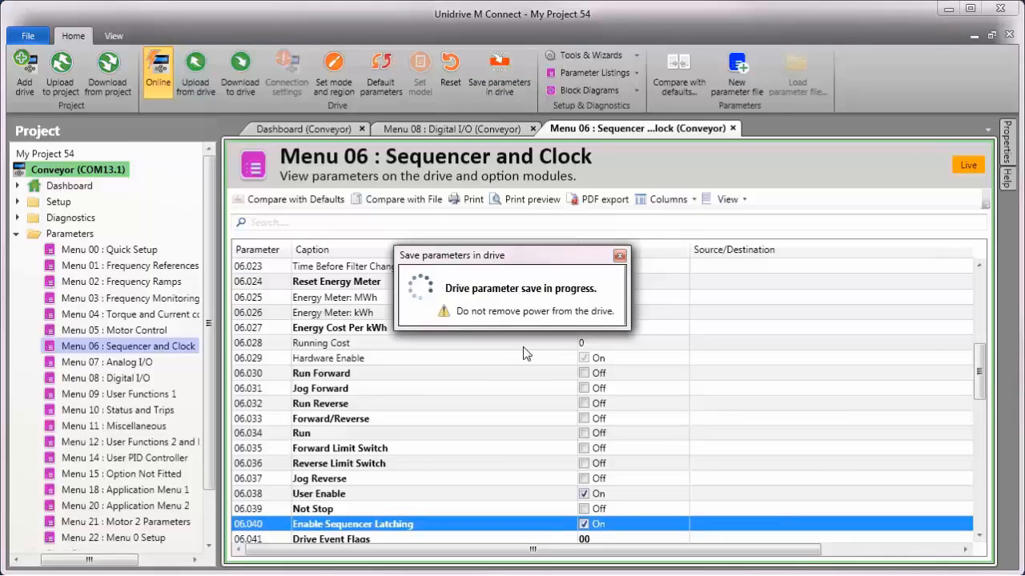